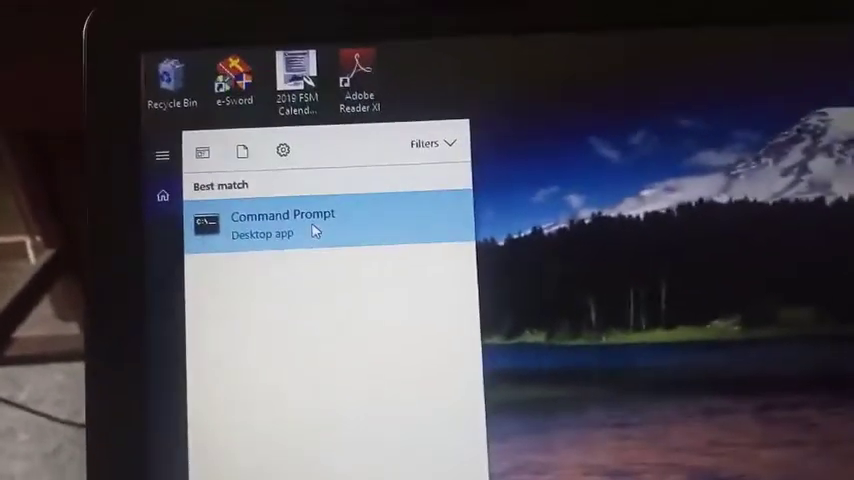
# Run Command Prompt as administrator from the Start menu search results.
pyautogui.click(282, 220)
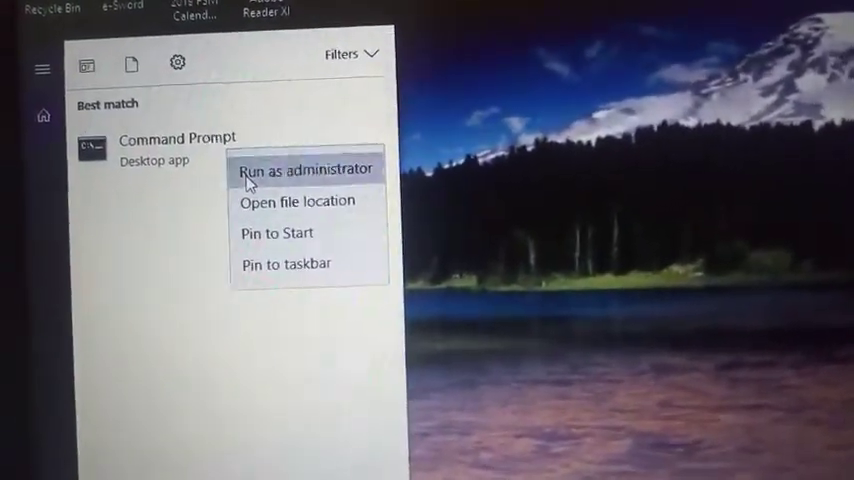
pyautogui.click(305, 168)
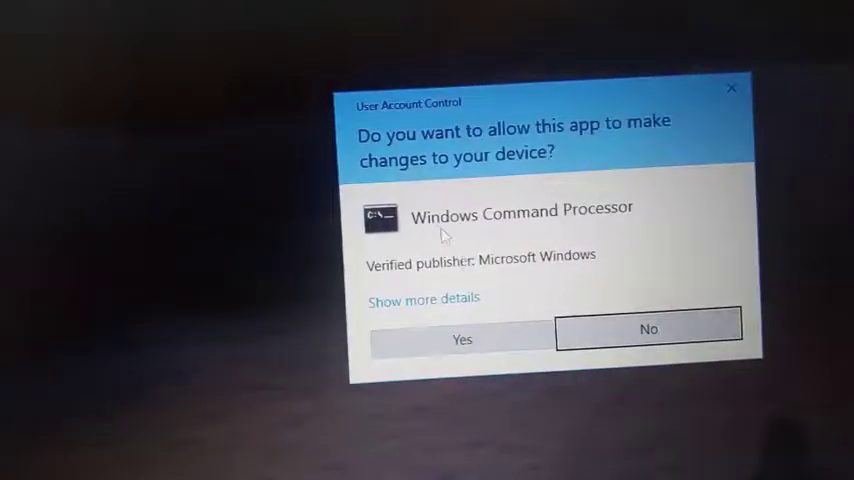
# Approve the User Account Control prompt for Windows Command Processor.
pyautogui.click(461, 339)
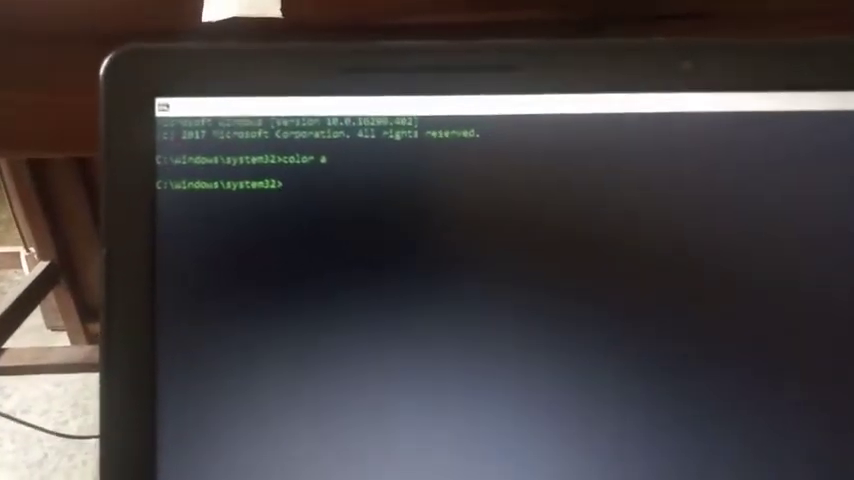
# Enter the netsh shell and begin typing 'wlan' at the netsh> prompt.
pyautogui.write('nets')
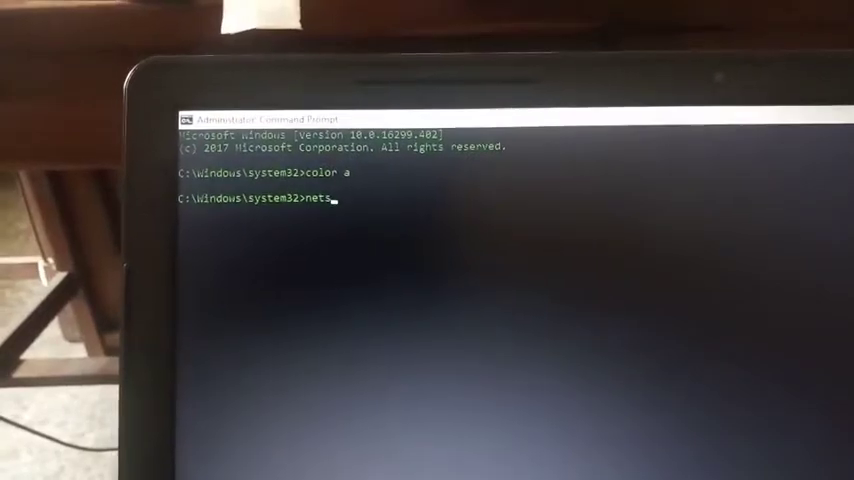
pyautogui.write('h')
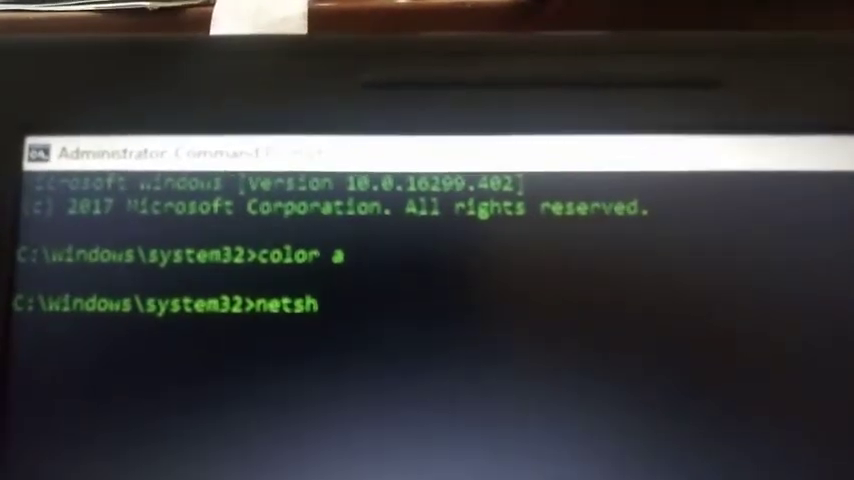
pyautogui.press('Return')
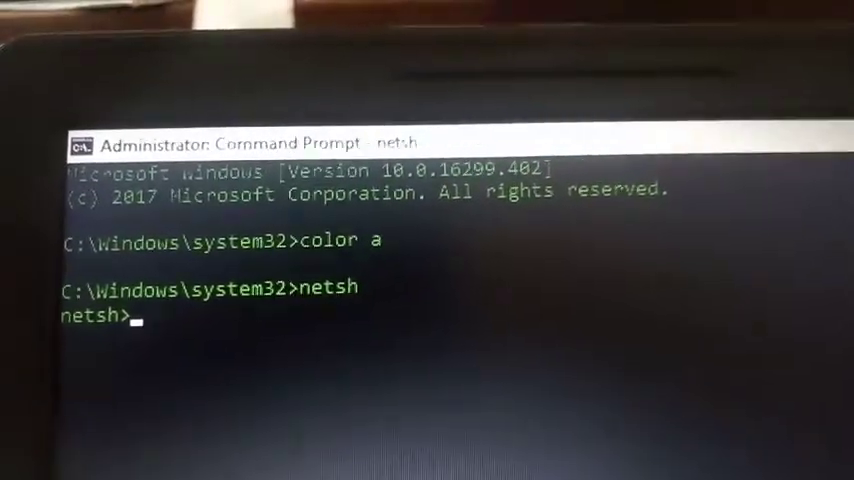
pyautogui.write('wlan')
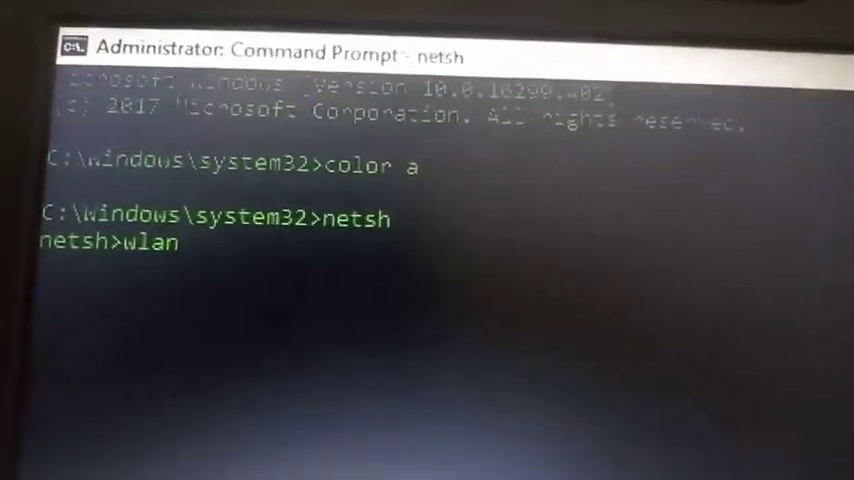
# Switch into netsh wlan and run 'set hostednetwork mode=allow'.
pyautogui.press('Return')
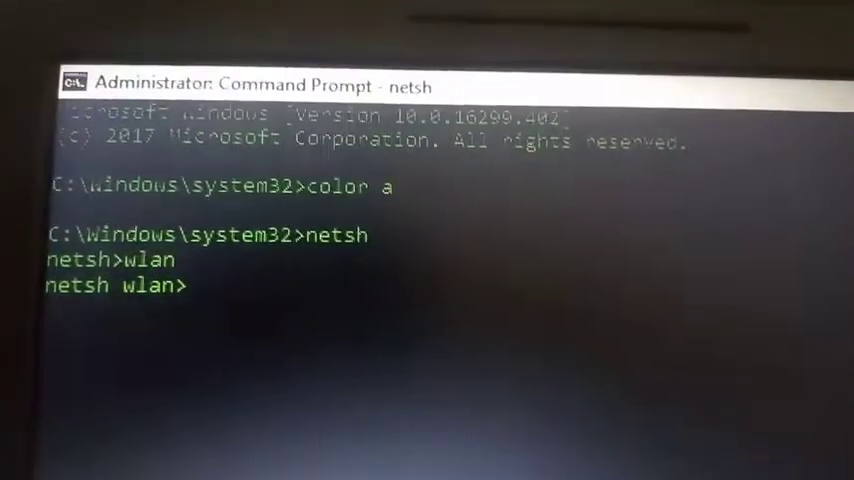
pyautogui.write('set')
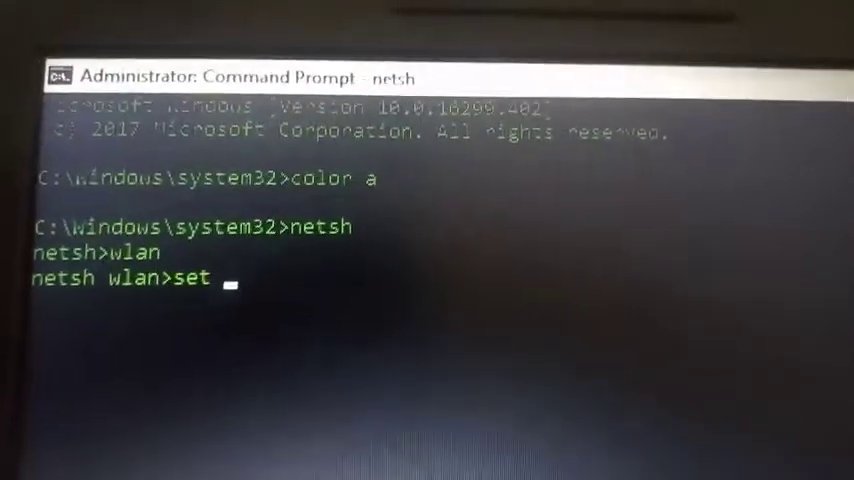
pyautogui.write('hos')
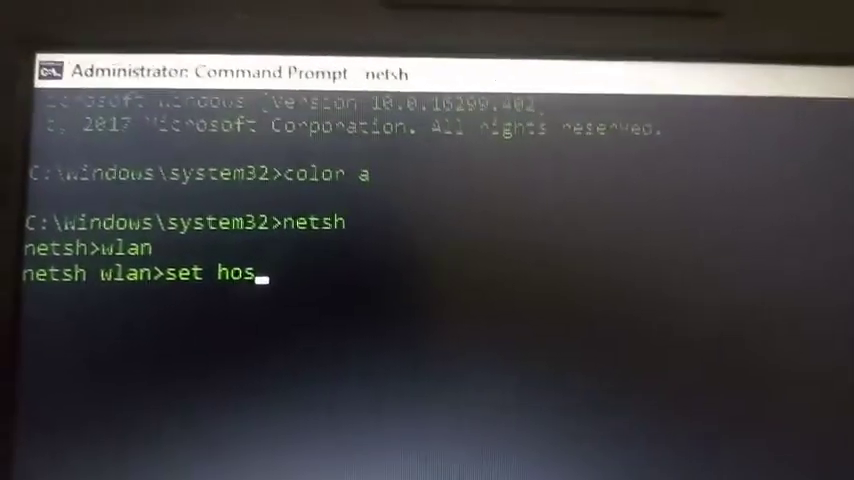
pyautogui.write('tedn')
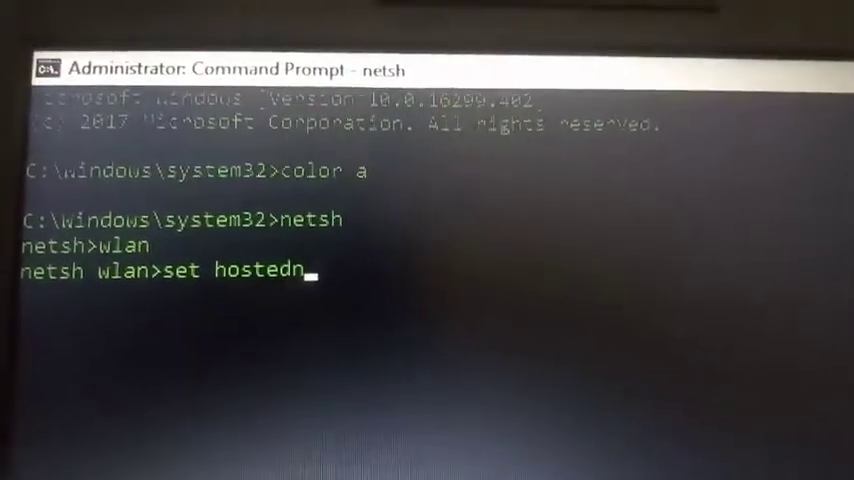
pyautogui.write('etwor')
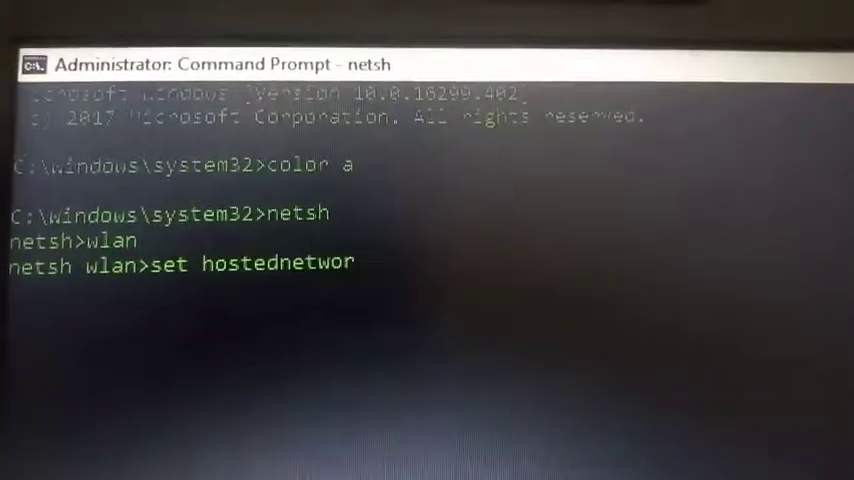
pyautogui.write('k')
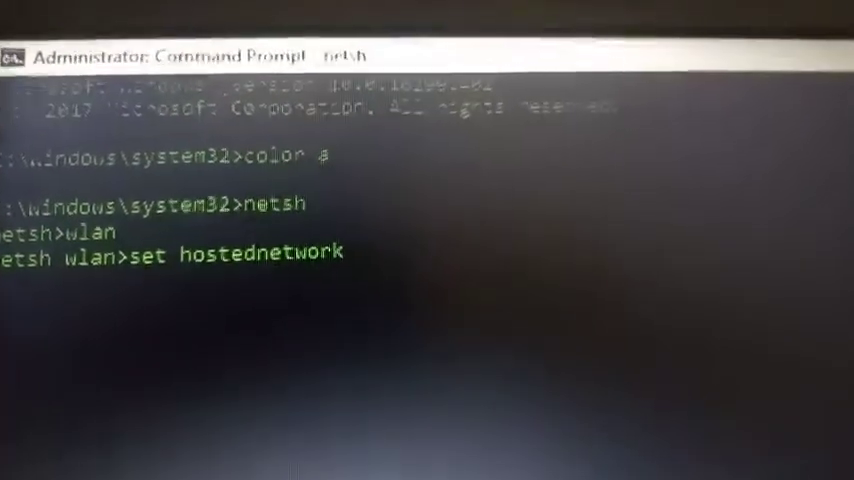
pyautogui.write('mod')
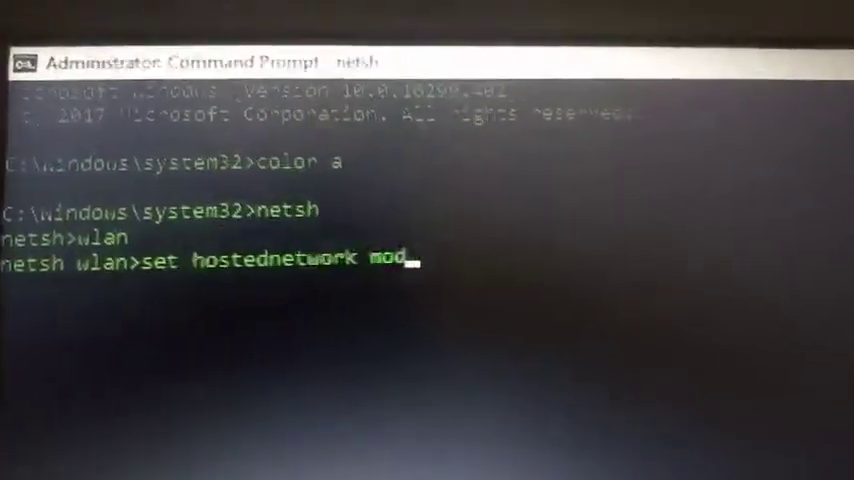
pyautogui.write('e')
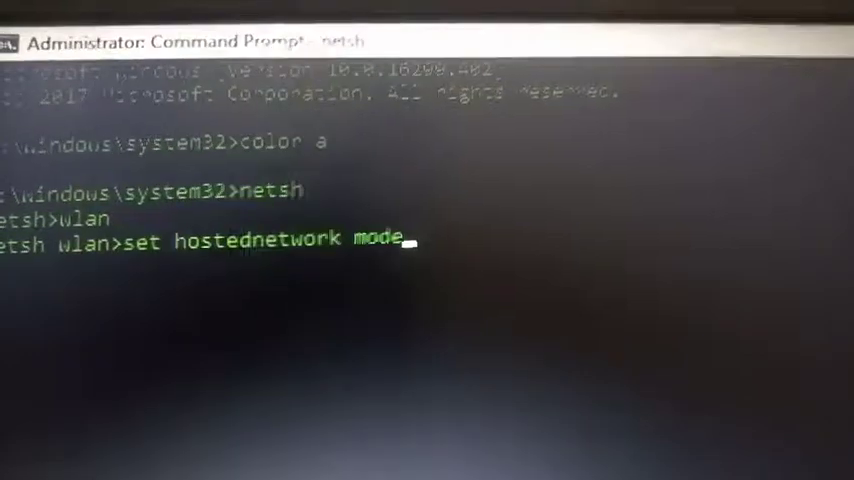
pyautogui.write('=')
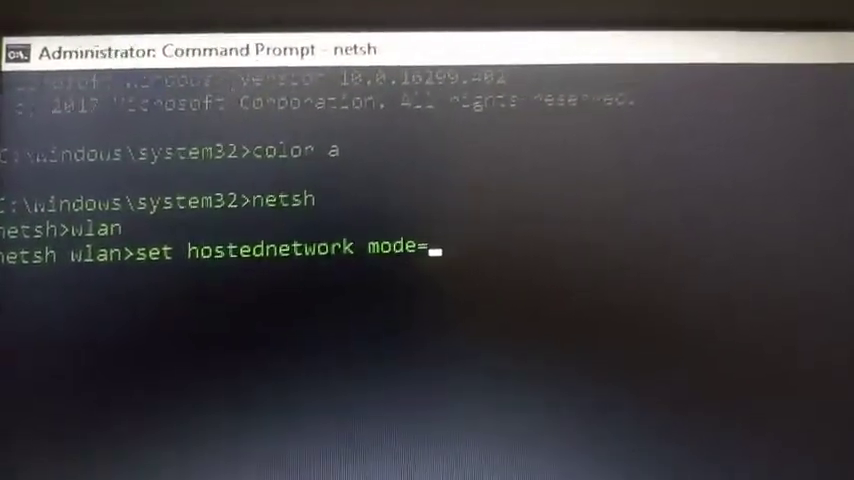
pyautogui.write('a')
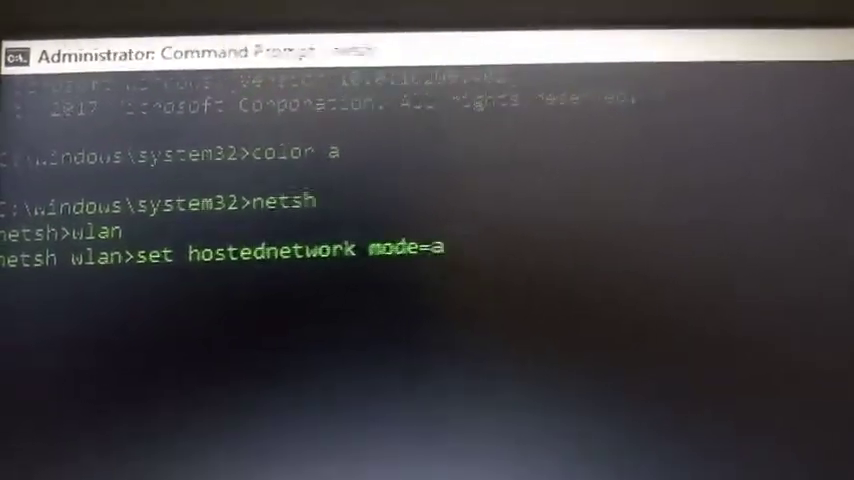
pyautogui.write('llow')
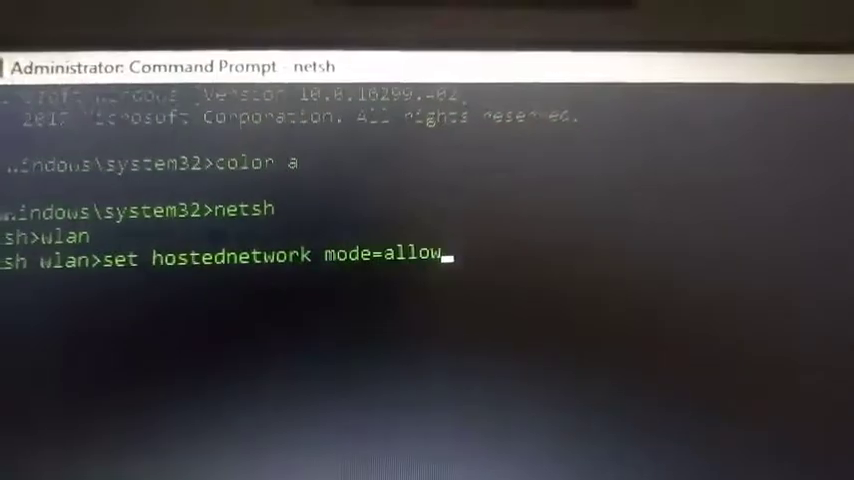
pyautogui.press('Return')
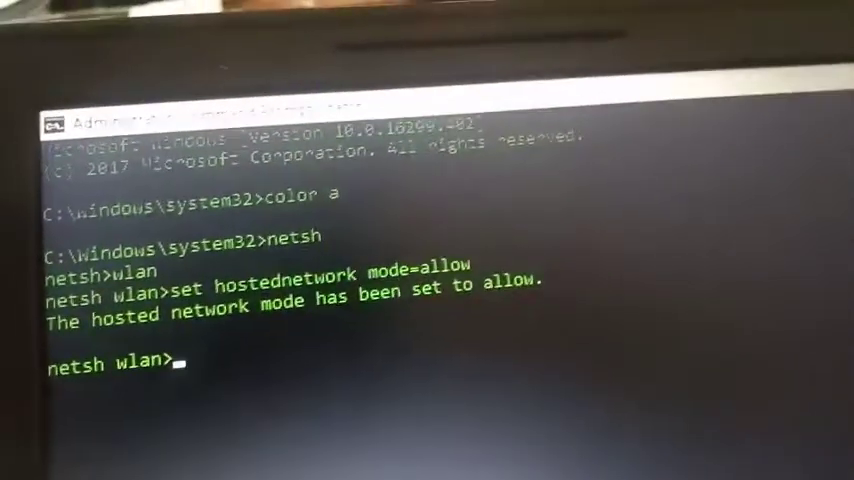
# Run 'set hostednetwork ssid=johnson' to set the hosted network's SSID.
pyautogui.write('set h')
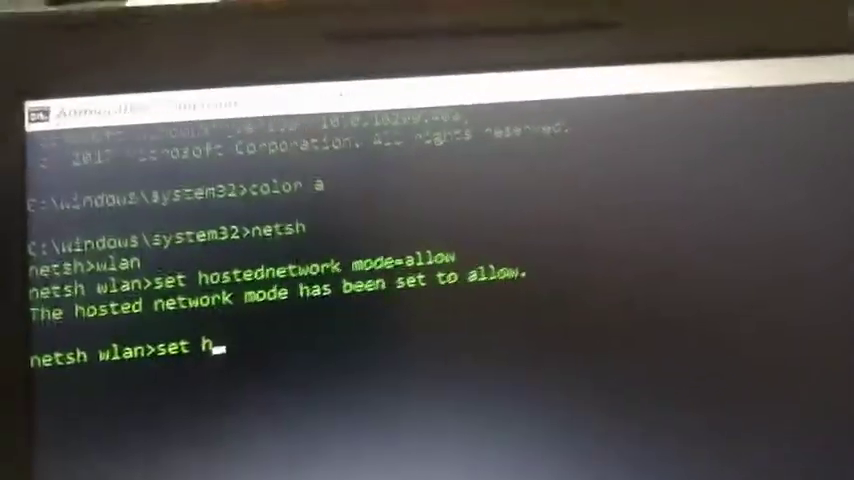
pyautogui.write('ost')
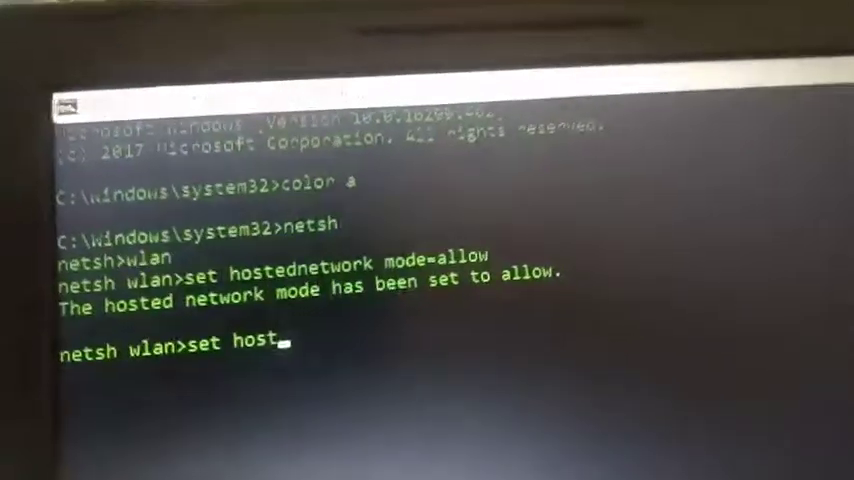
pyautogui.write('ednetwork')
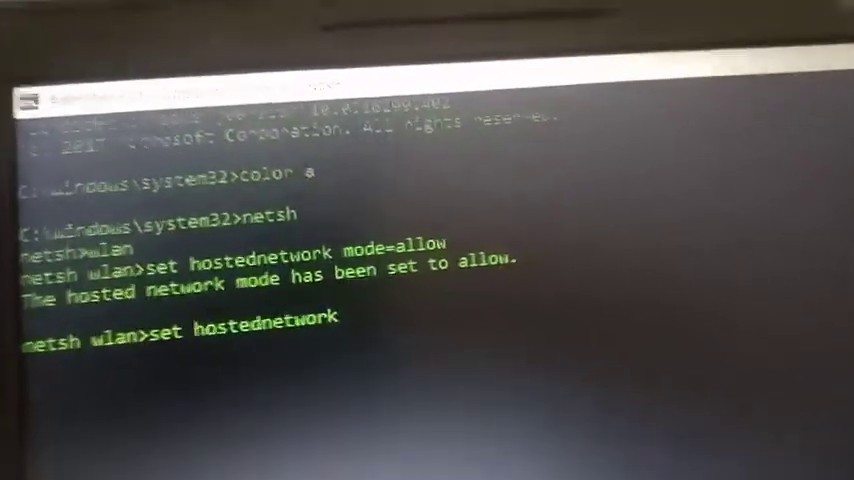
pyautogui.write('ssid=')
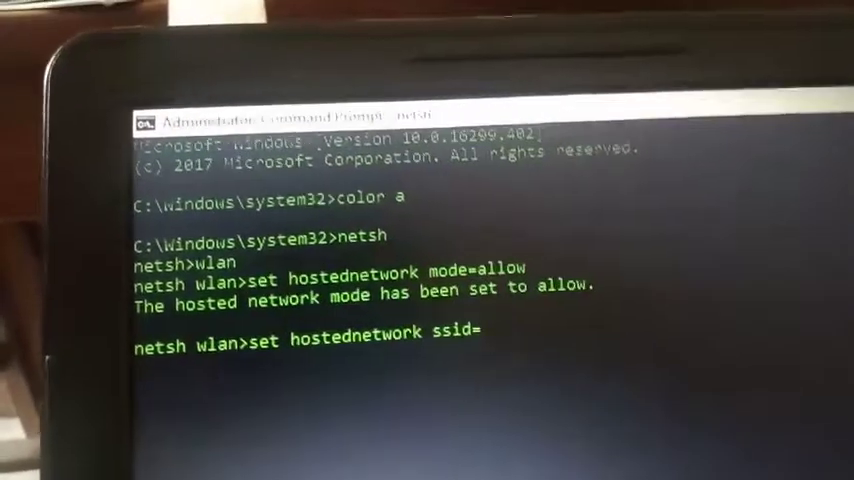
pyautogui.write('jo')
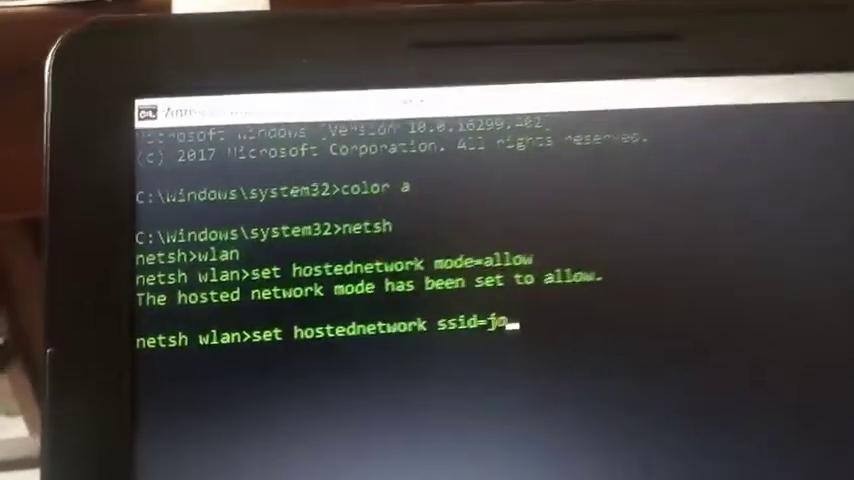
pyautogui.write('hn')
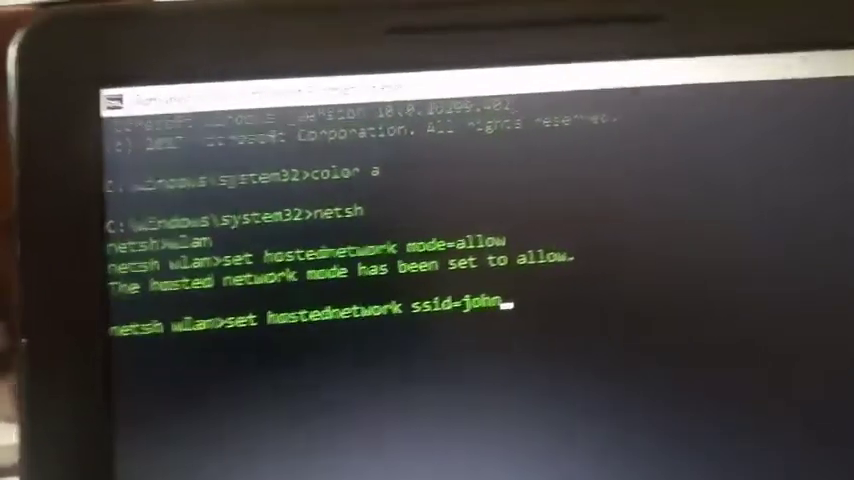
pyautogui.write('son')
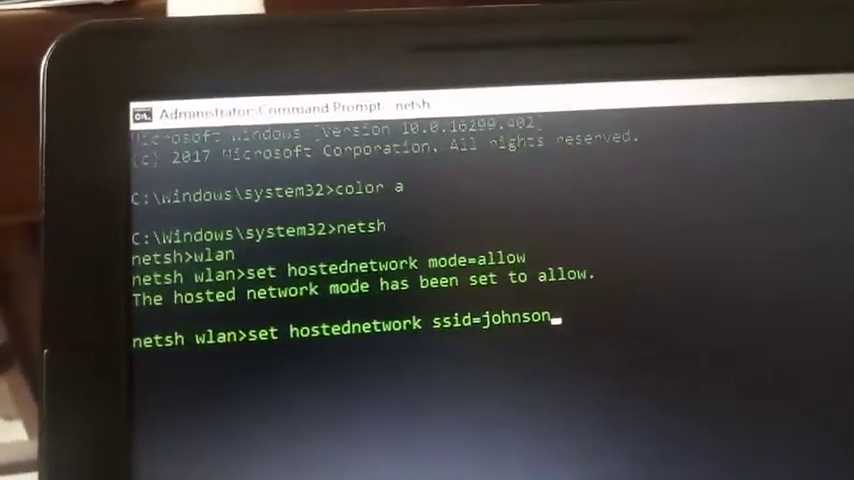
pyautogui.press('Return')
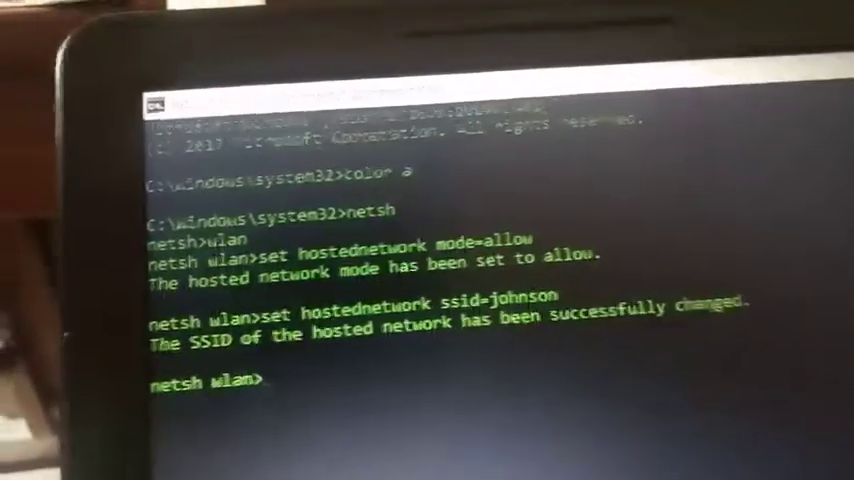
pyautogui.write('set host')
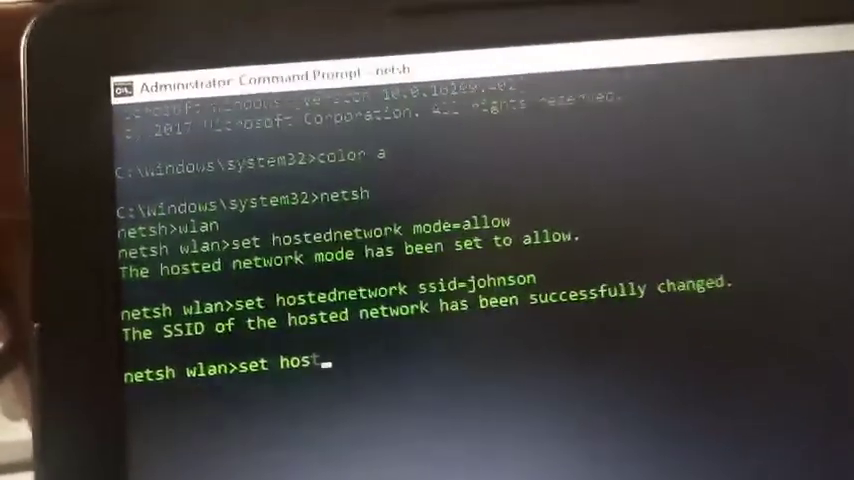
pyautogui.write('ednetwor')
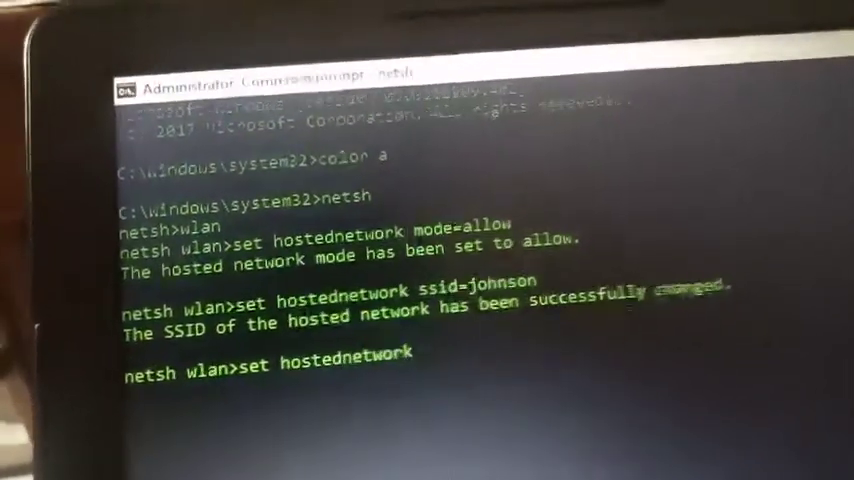
pyautogui.write('k')
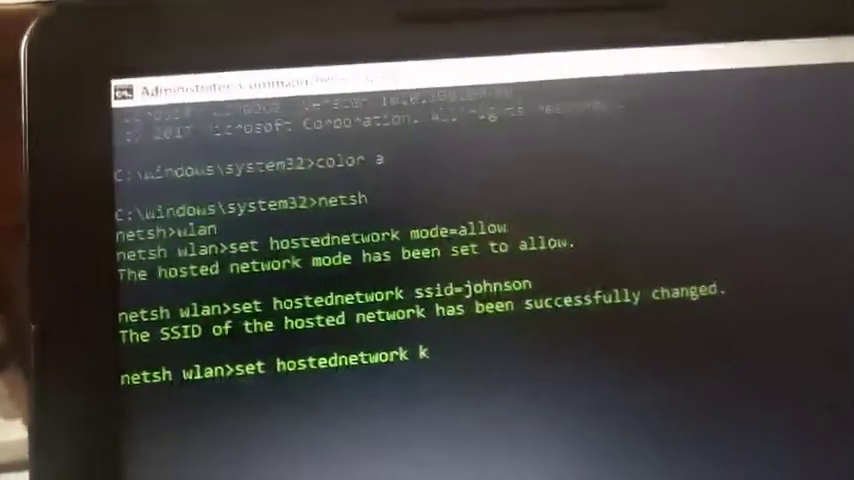
pyautogui.write('ey=')
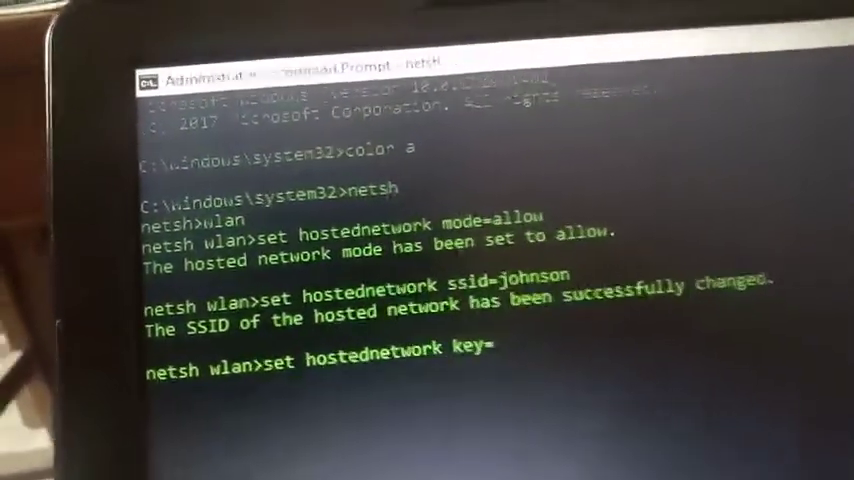
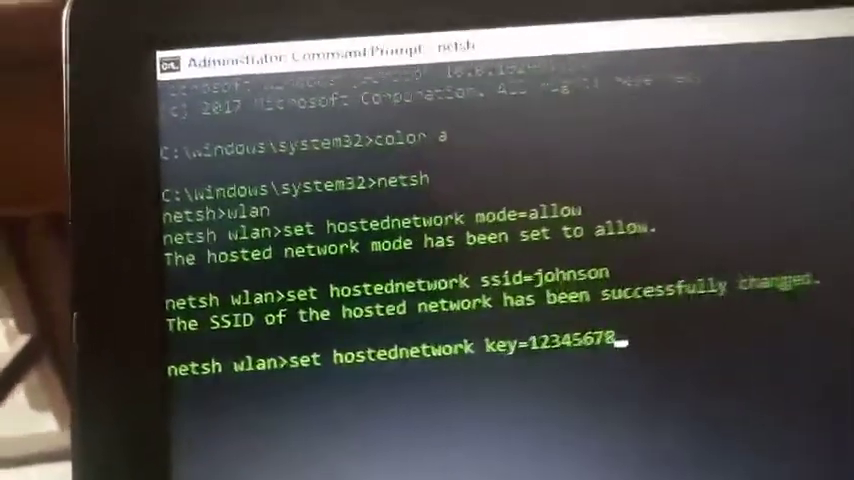
pyautogui.press('Return')
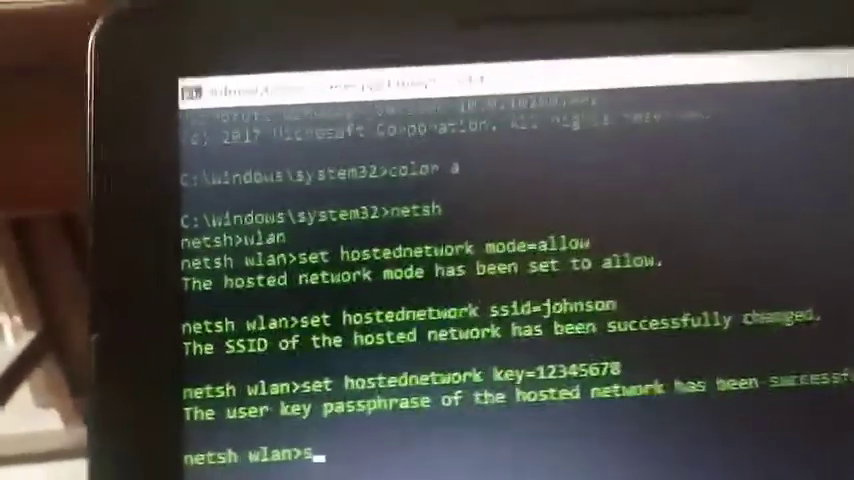
# Run 'start hostednetwork' so the johnson network shows as Connected.
pyautogui.write('tart')
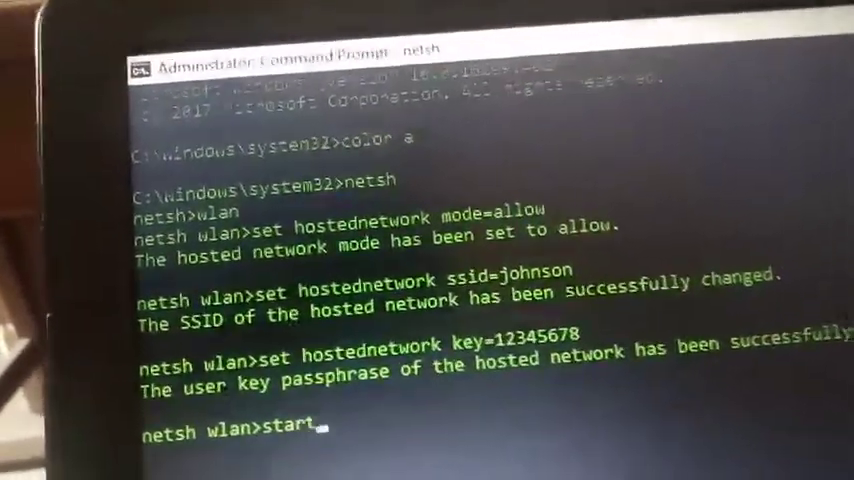
pyautogui.write('host')
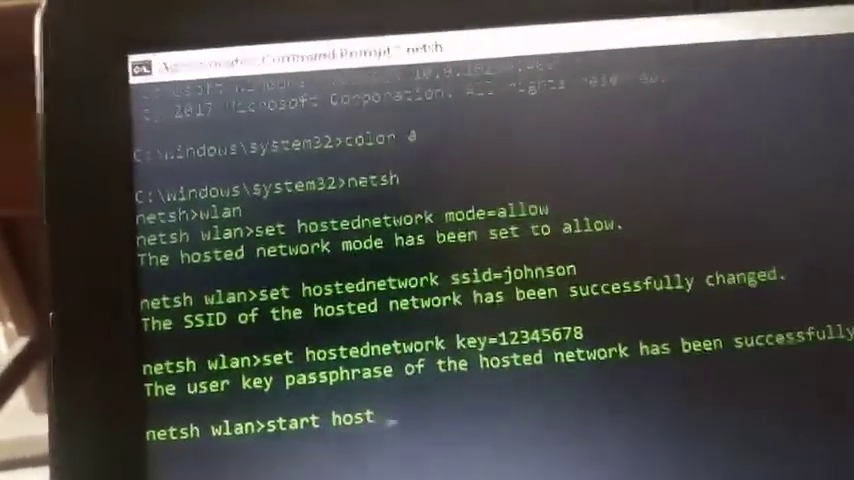
pyautogui.write('ednet')
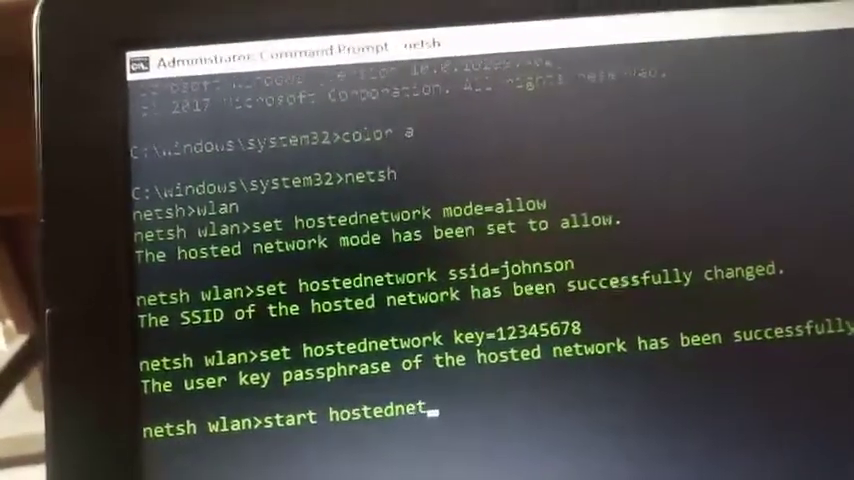
pyautogui.write('work')
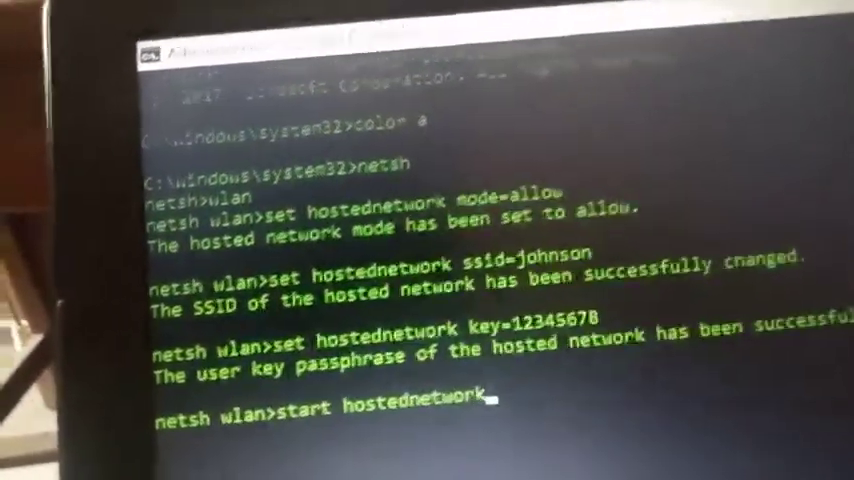
pyautogui.press('Return')
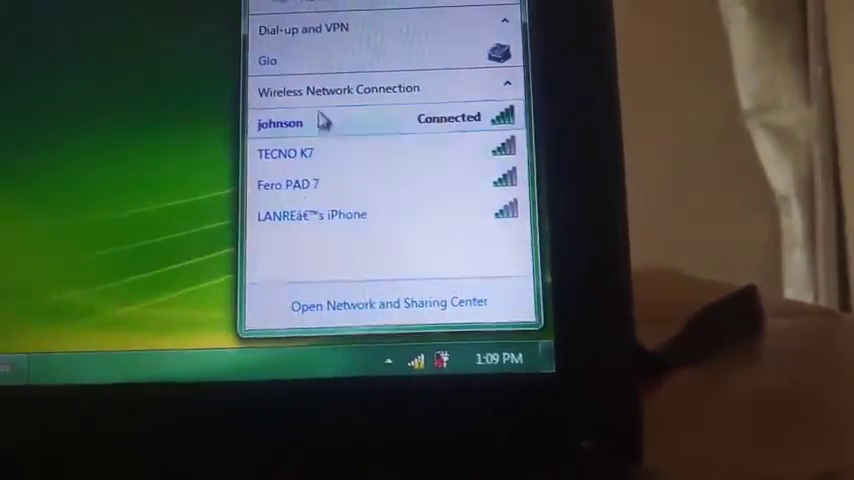
# Select johnson under Wireless Network Connection and connect to it.
pyautogui.click(280, 122)
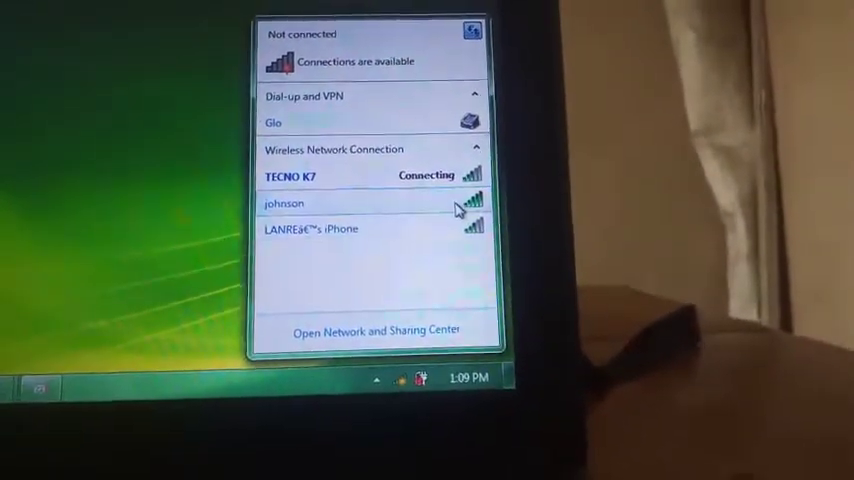
pyautogui.click(284, 203)
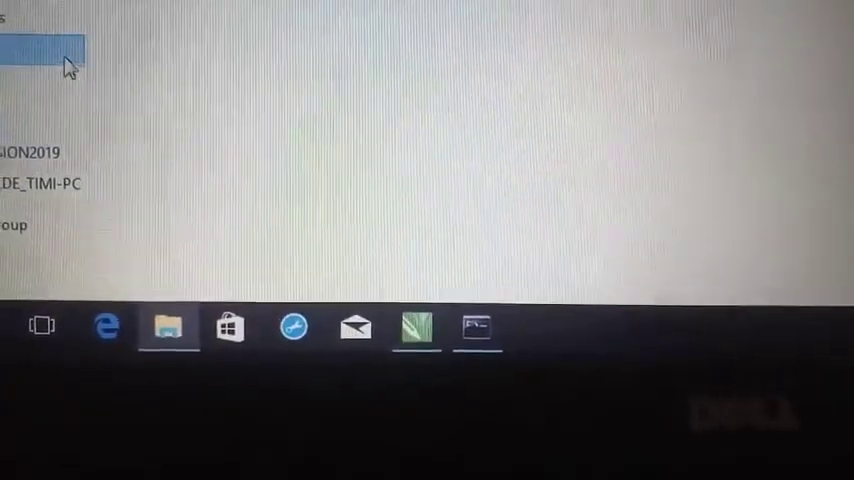
# Open File Explorer from the taskbar showing folders, C: drive and Network.
pyautogui.click(167, 326)
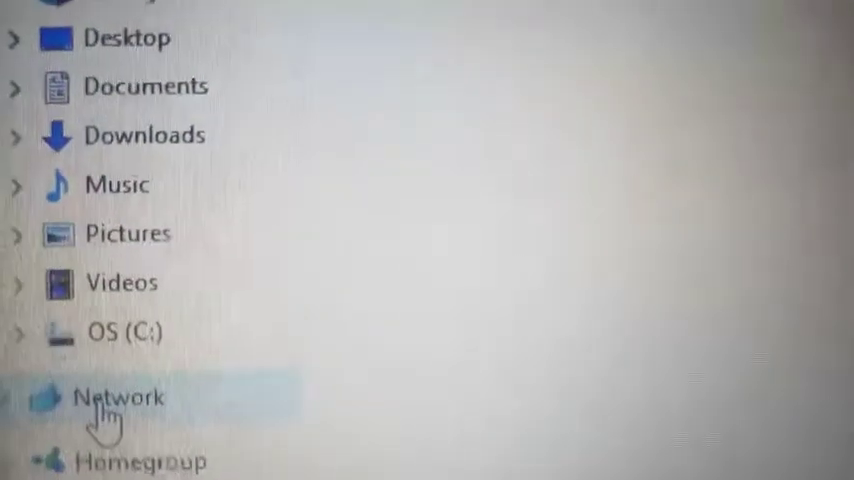
pyautogui.click(117, 397)
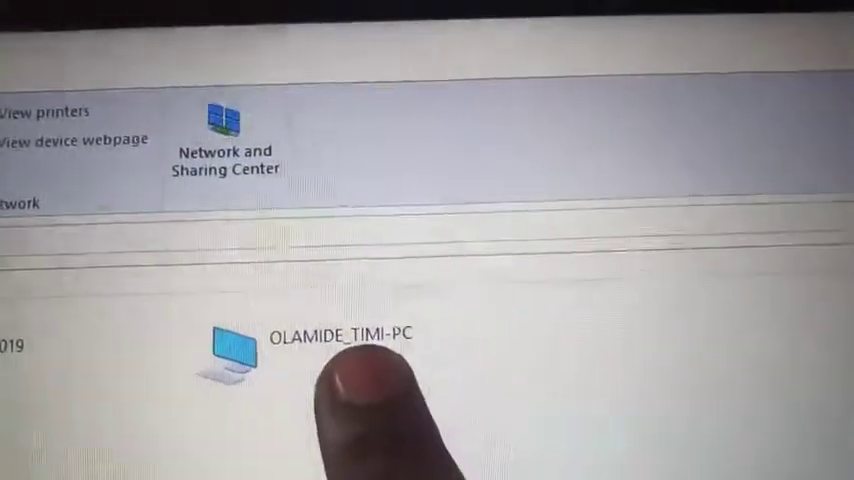
pyautogui.rightClick(355, 275)
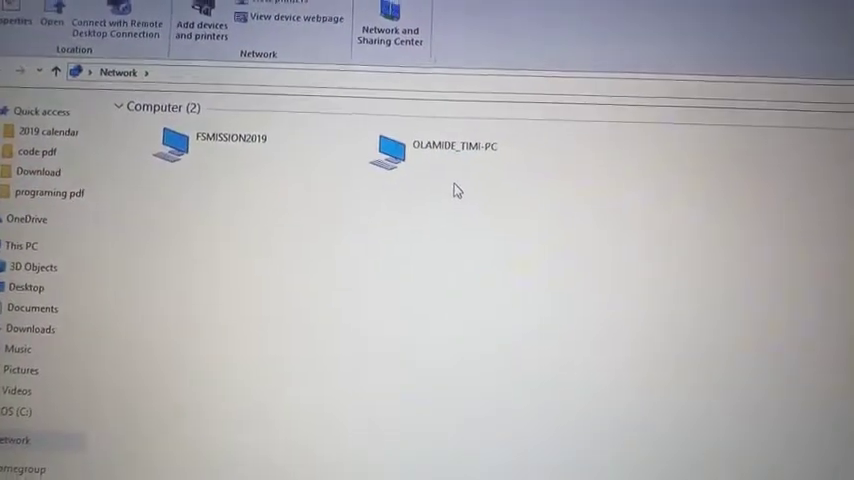
pyautogui.click(185, 145)
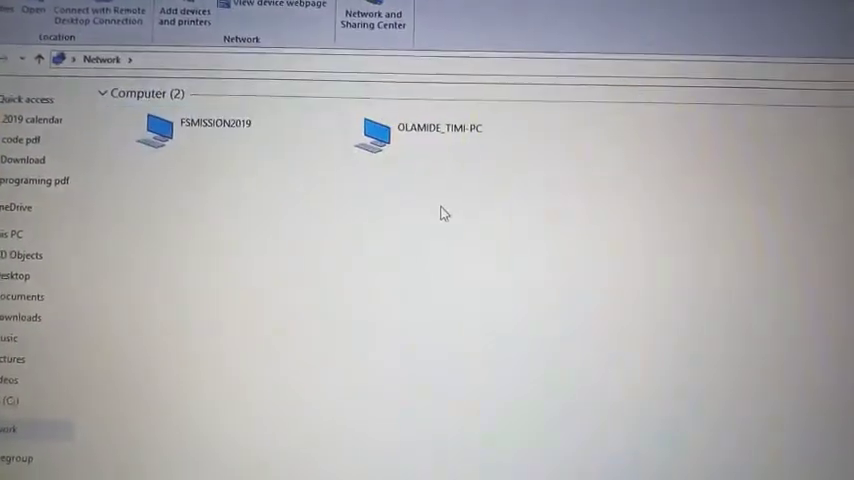
pyautogui.click(404, 130)
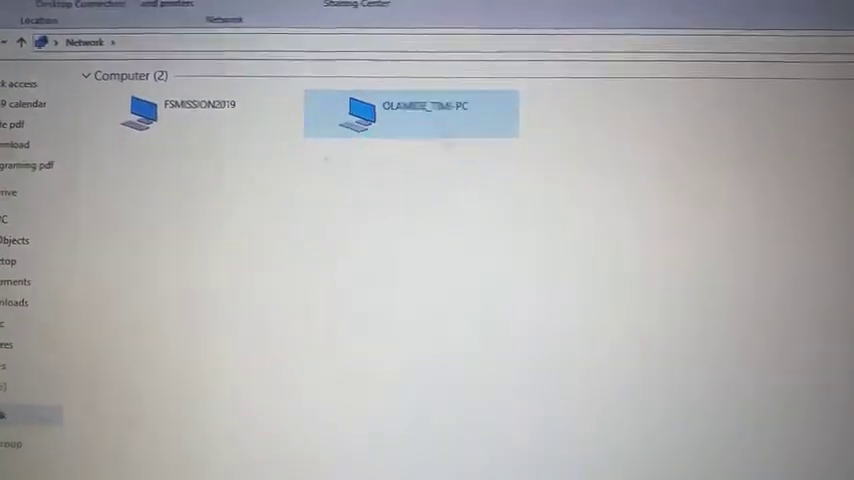